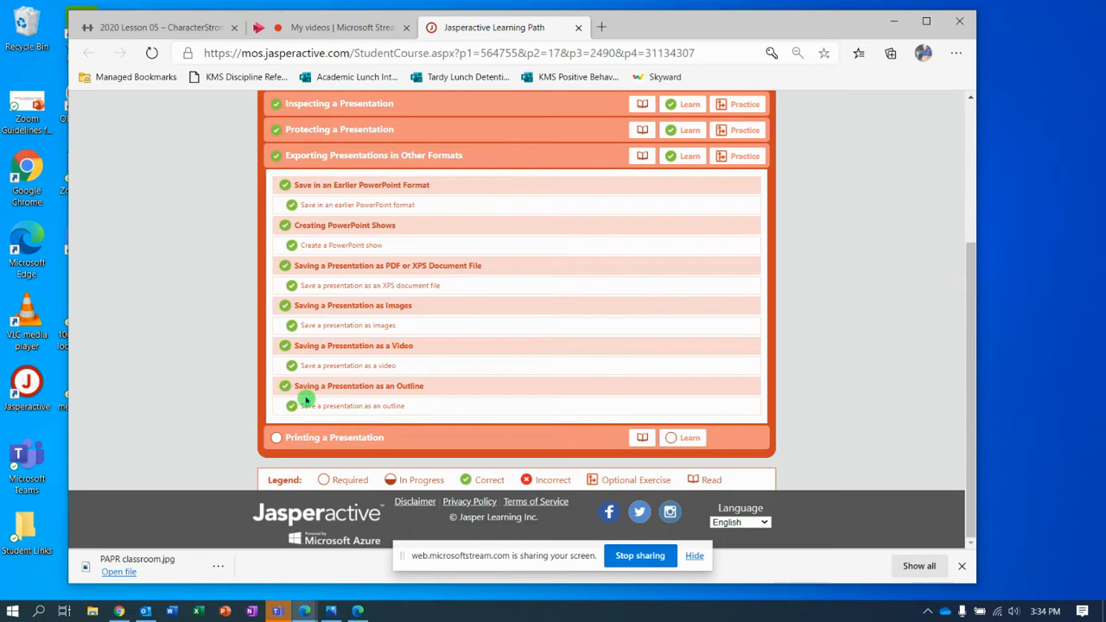
mouse_move(354, 434)
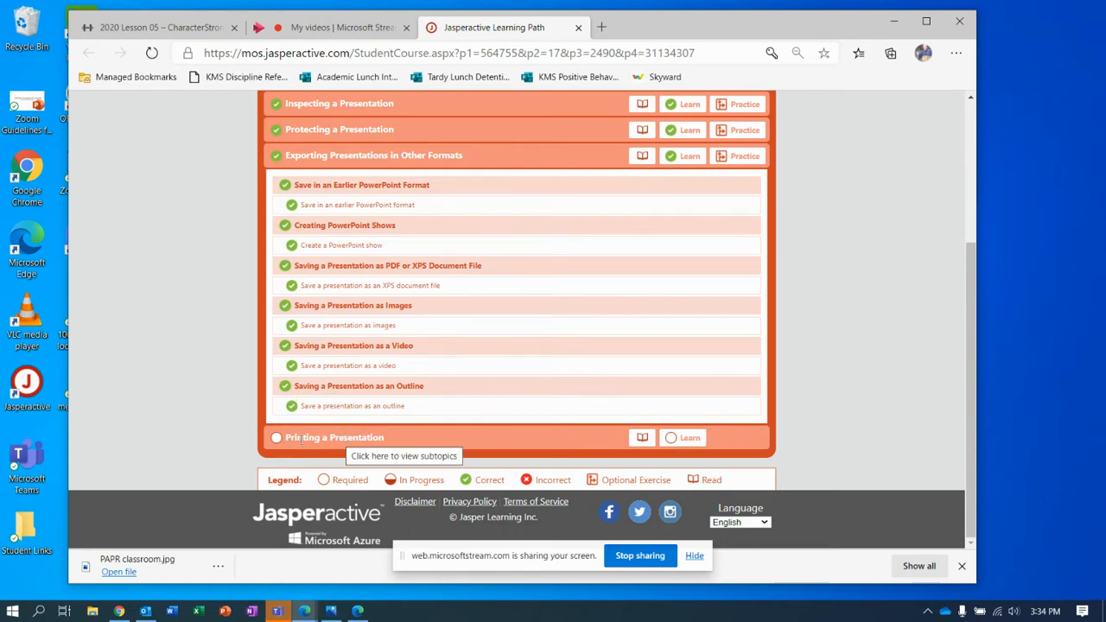
mouse_move(690, 437)
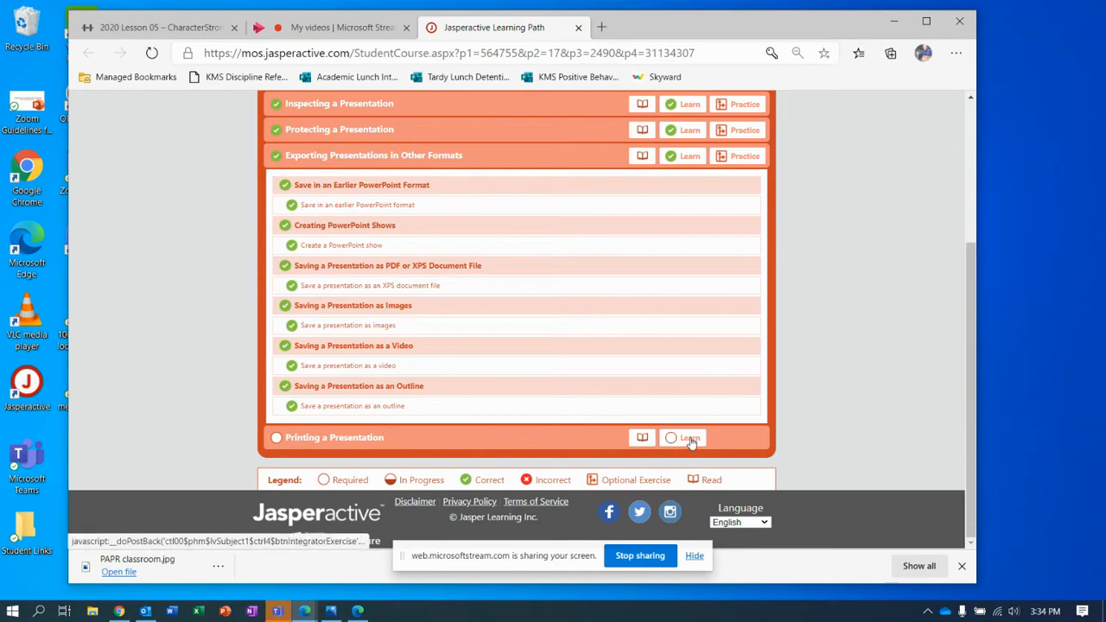
Launch the Printing a Presentation exercise and reach PowerPoint's Print page for Teamwork Seminar
click(684, 438)
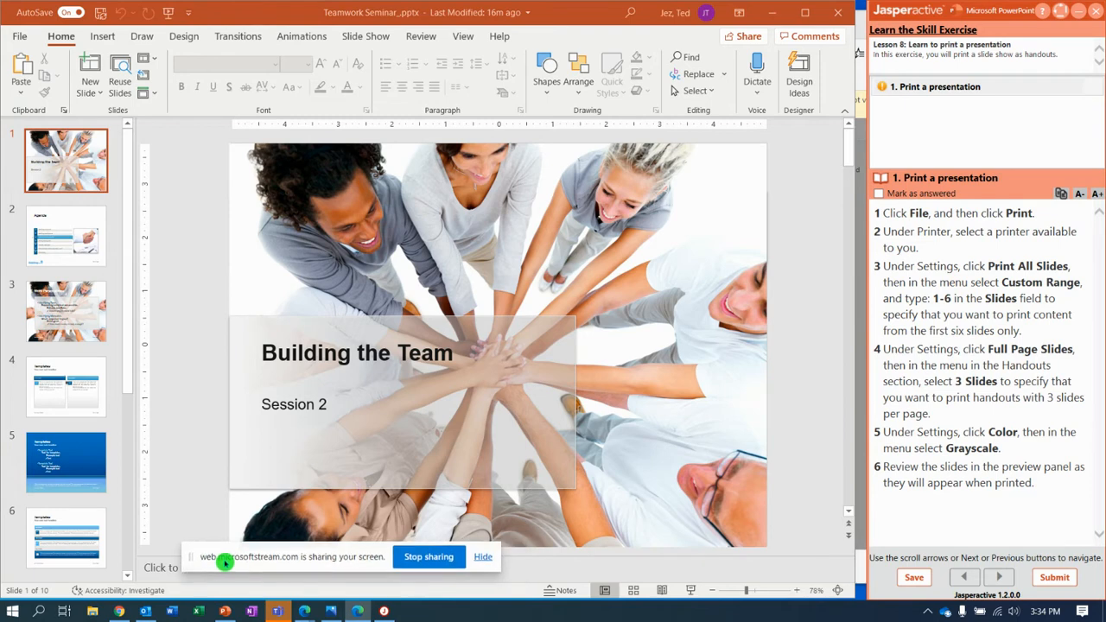
mouse_move(19, 36)
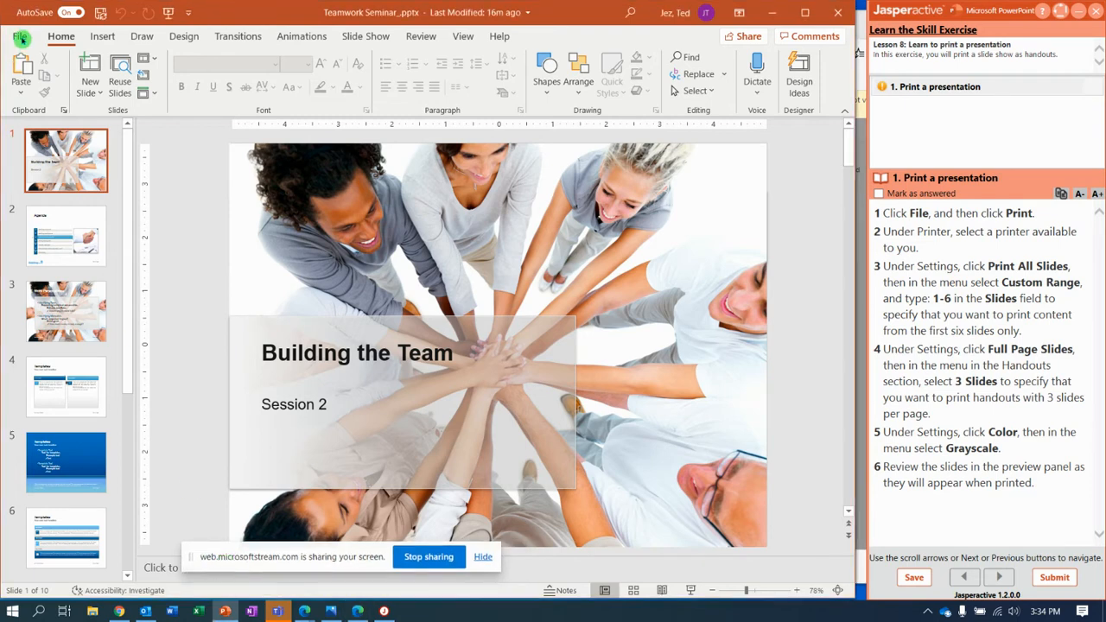
click(22, 36)
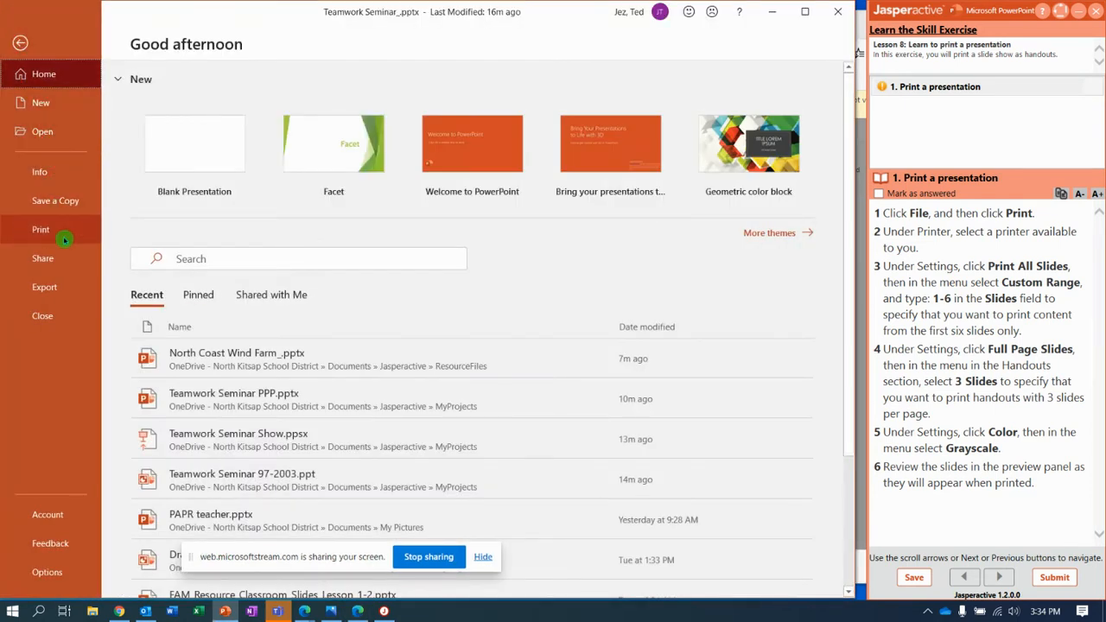
click(41, 229)
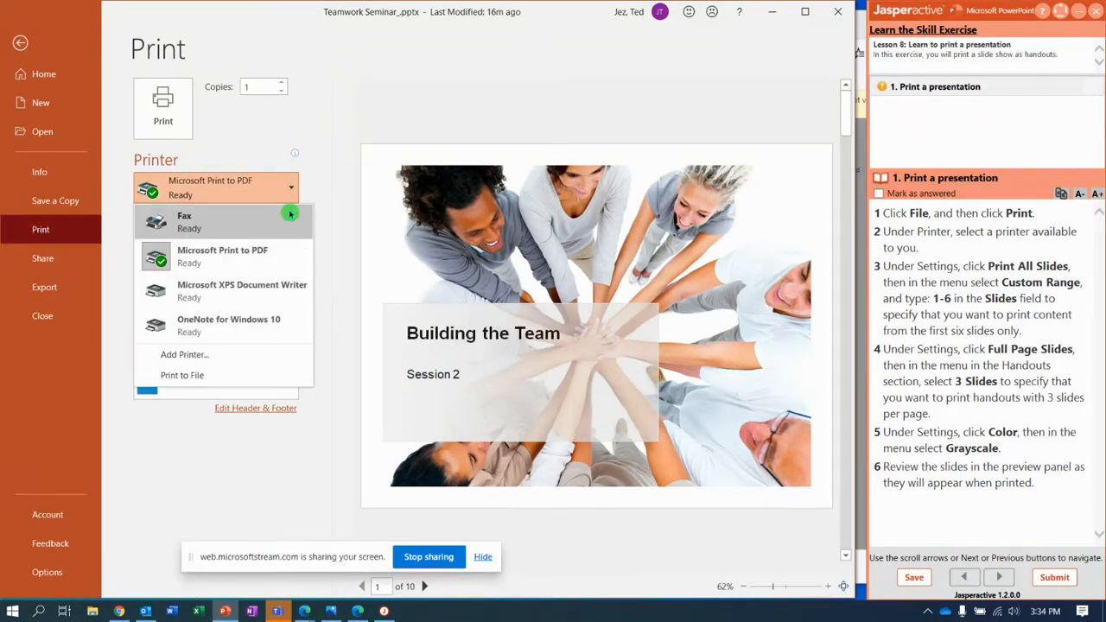
mouse_move(263, 255)
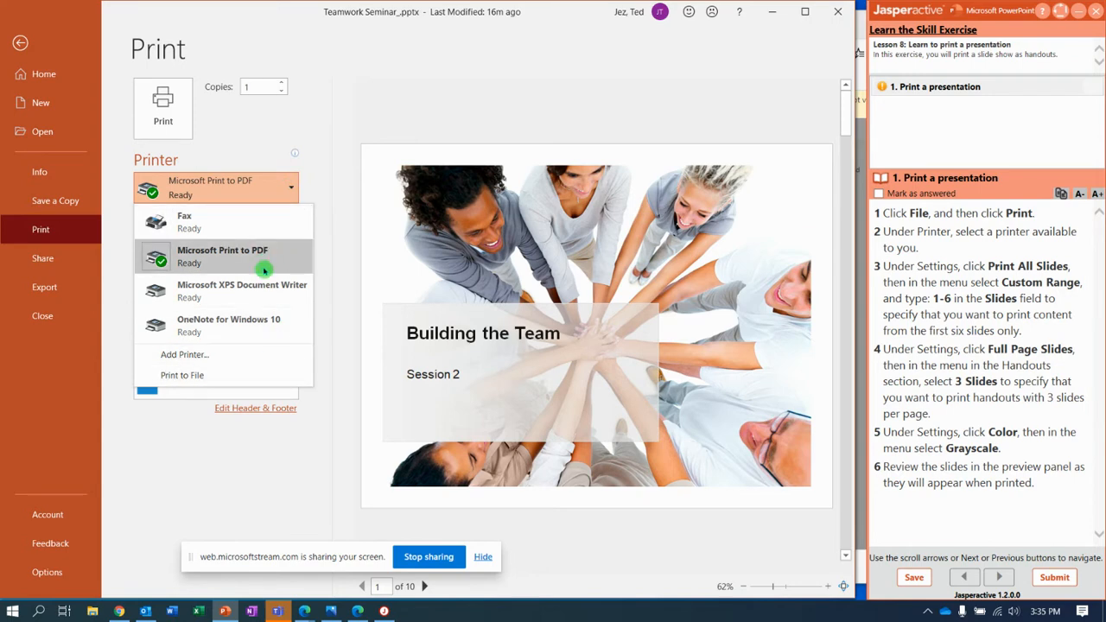
mouse_move(293, 266)
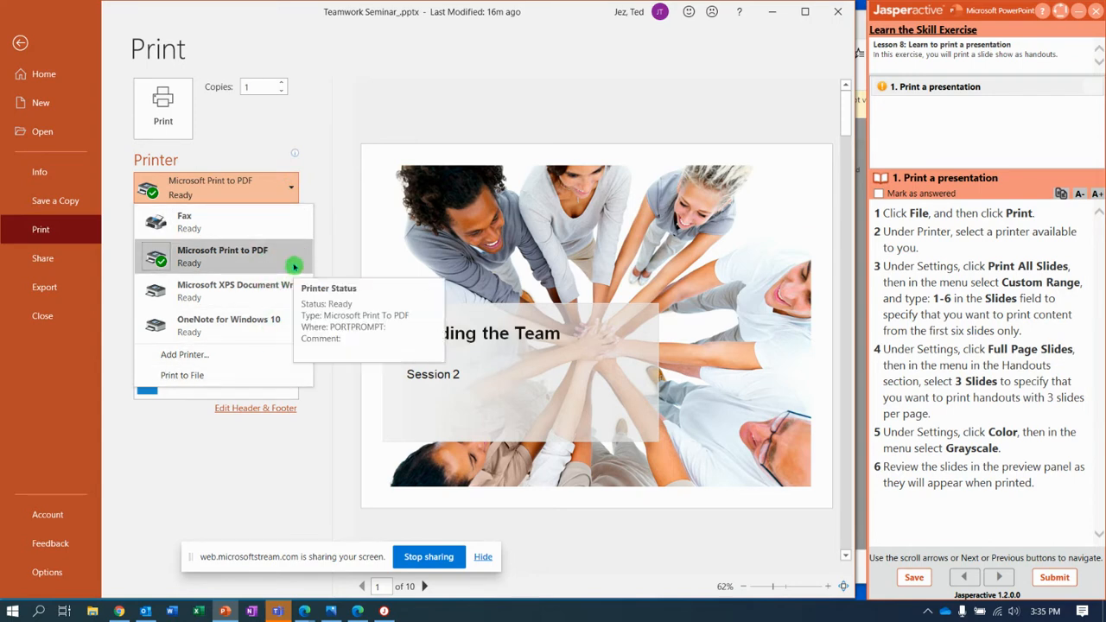
Print to Microsoft Print to PDF with custom slide range 1-6
click(222, 255)
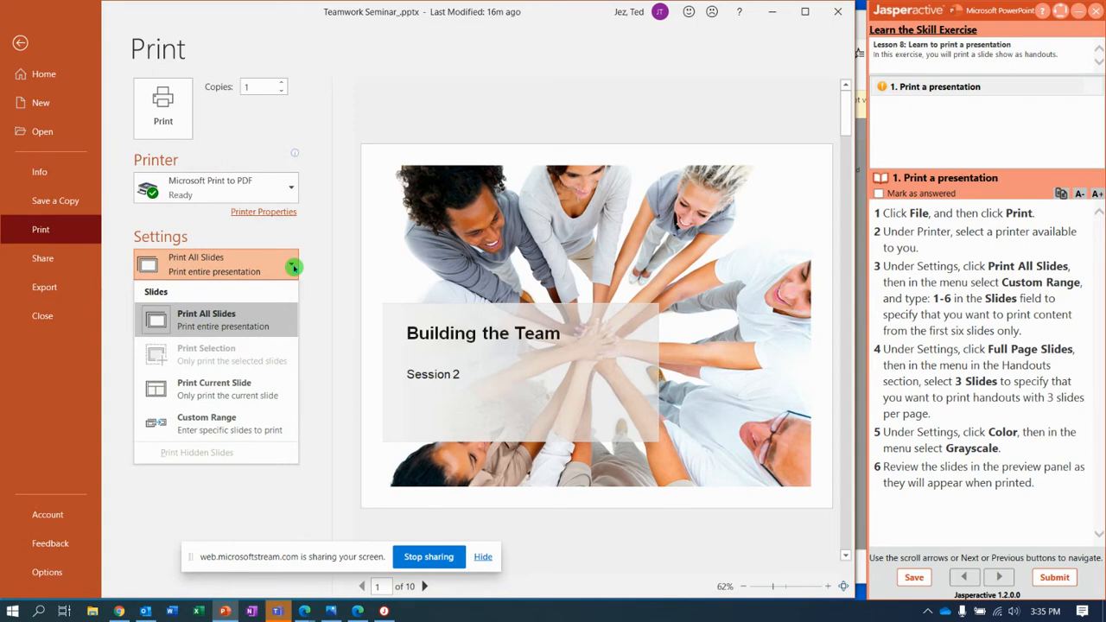
mouse_move(275, 350)
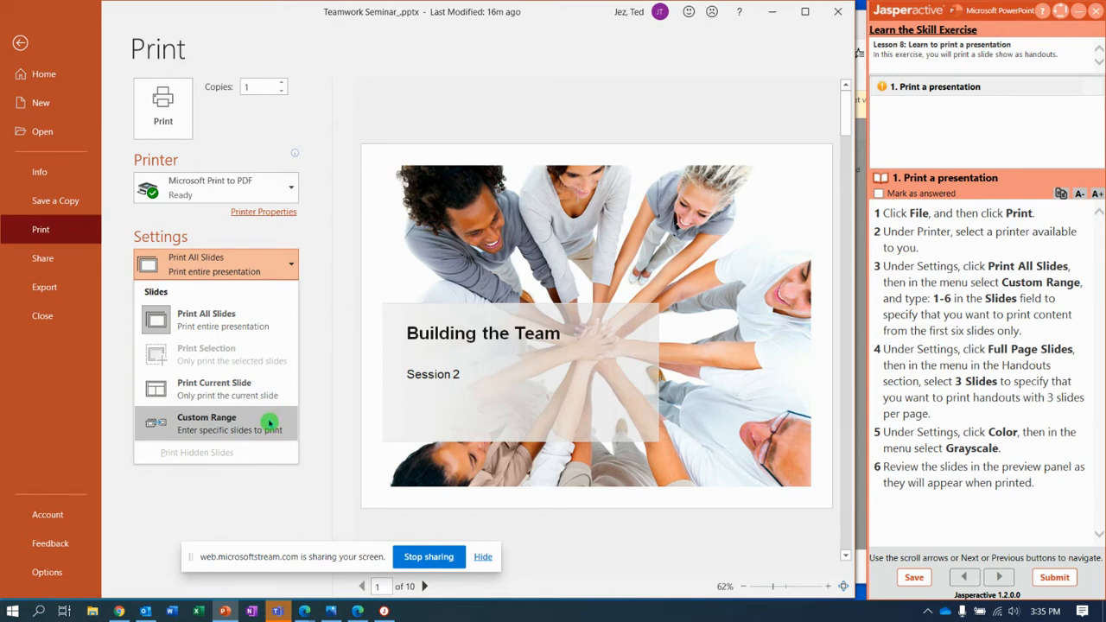
click(206, 423)
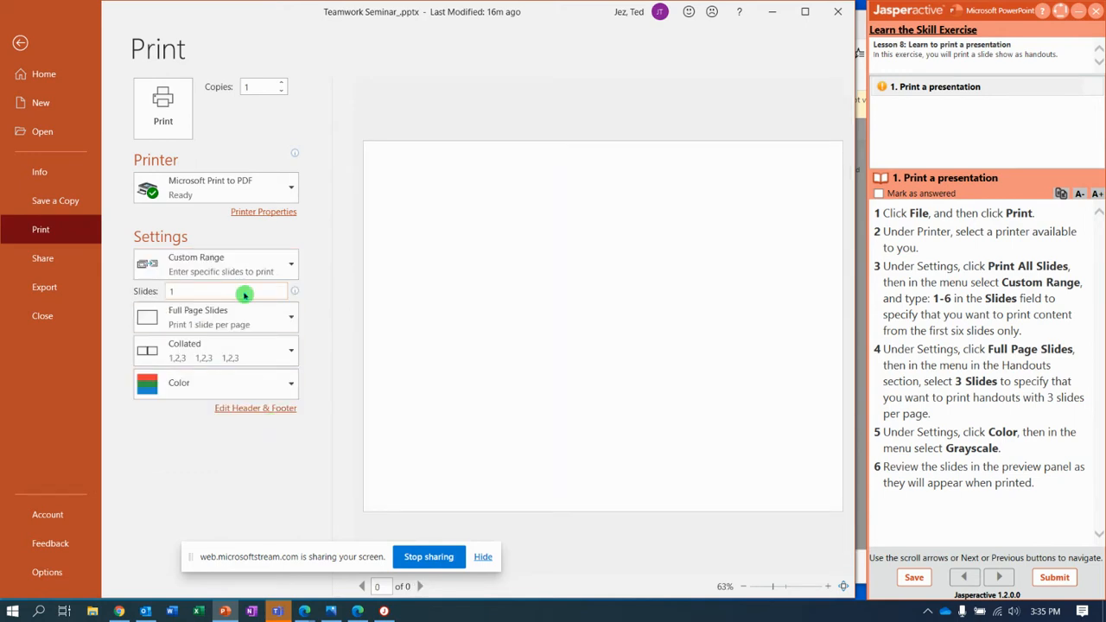
text(1-6)
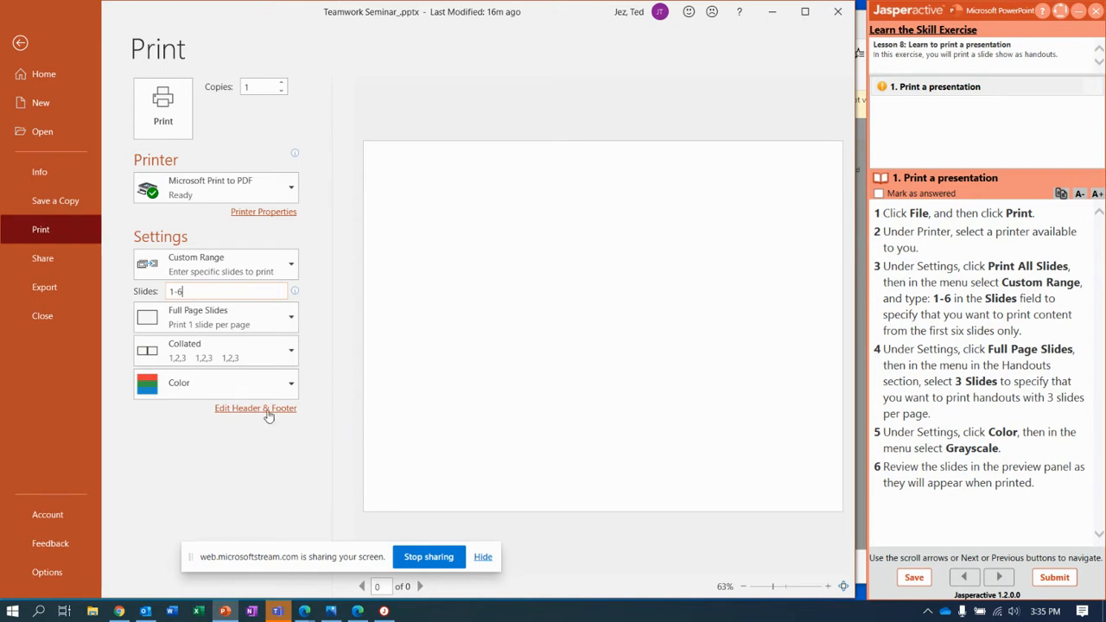
mouse_move(257, 382)
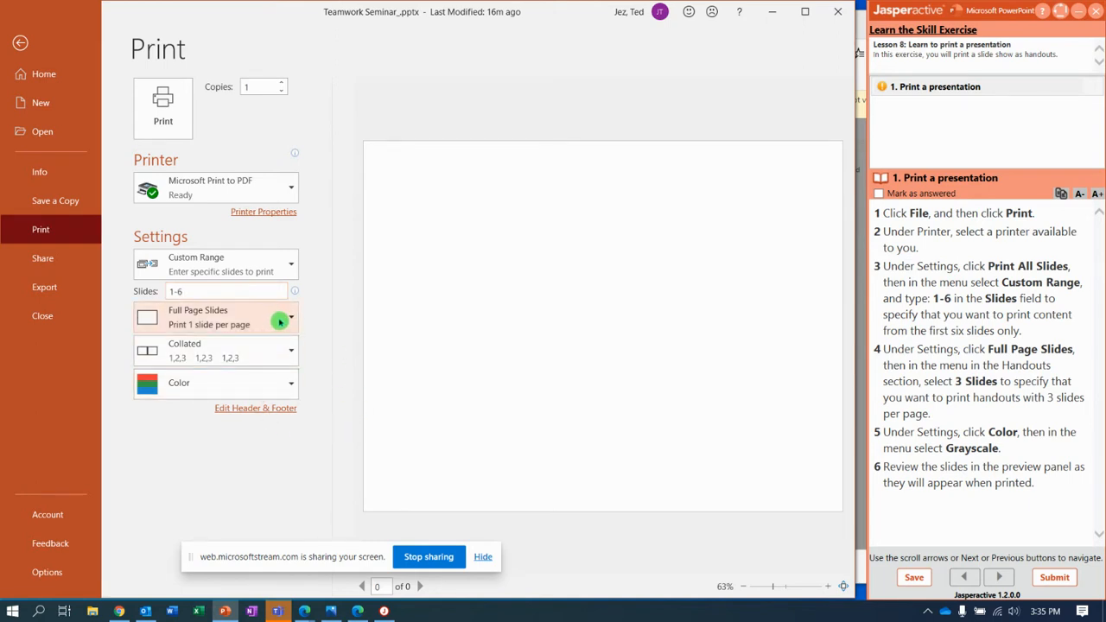
click(289, 322)
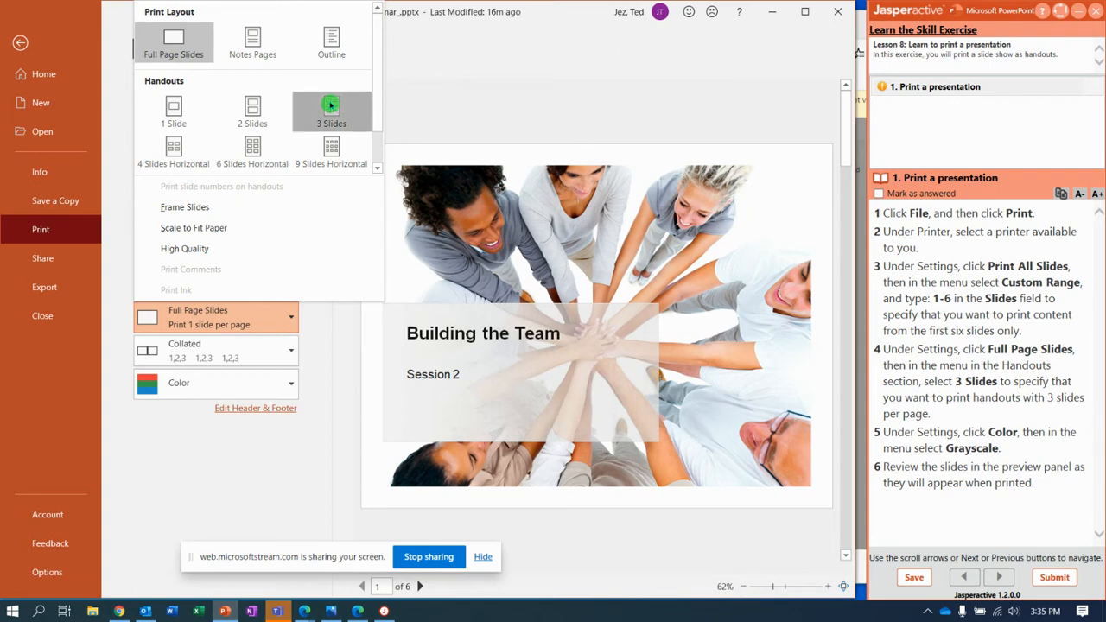
Set 3 Slides handouts in Grayscale and check both preview pages
click(331, 110)
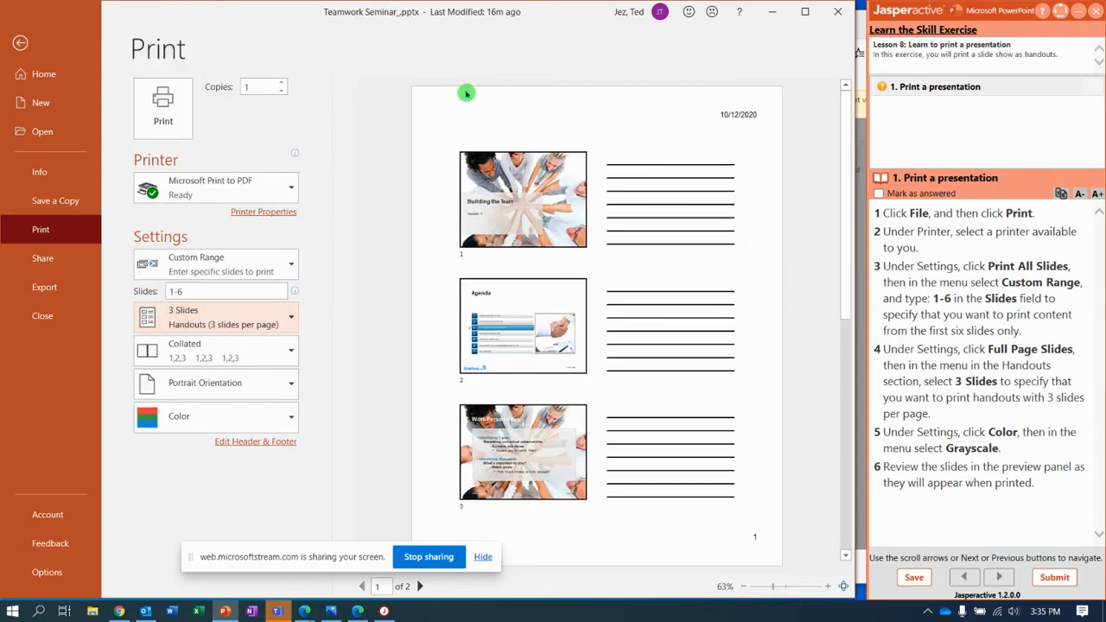
mouse_move(333, 234)
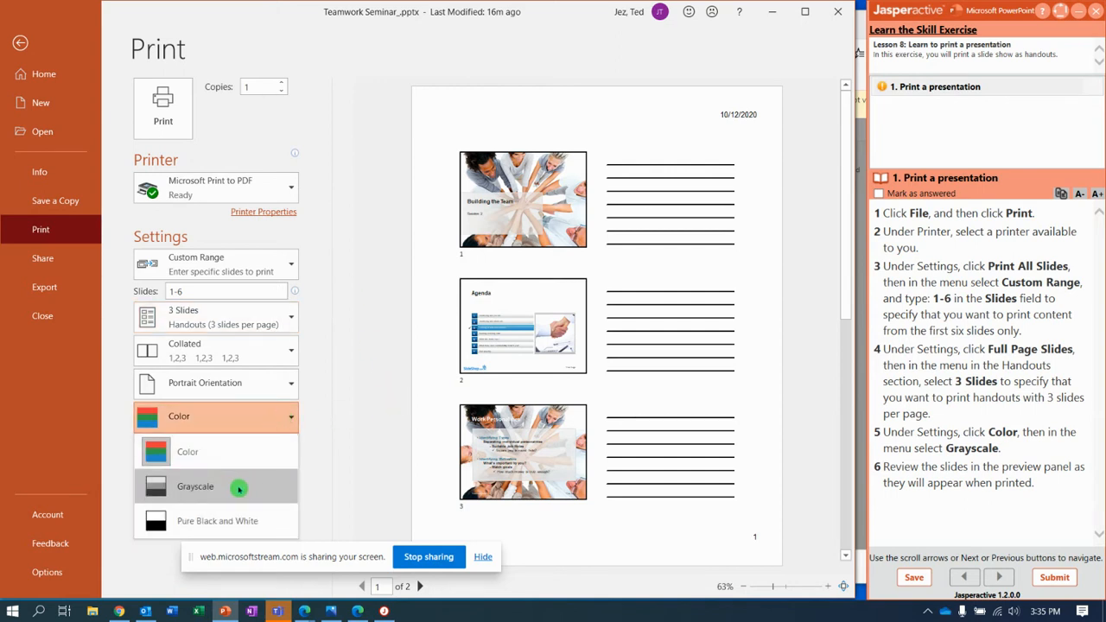
click(194, 486)
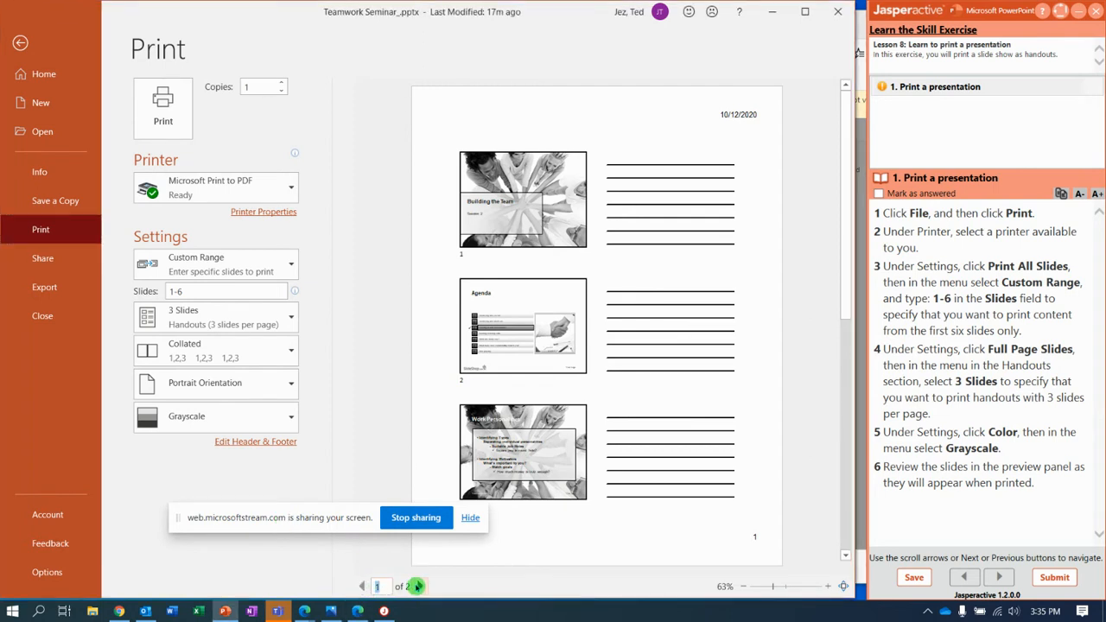
click(419, 586)
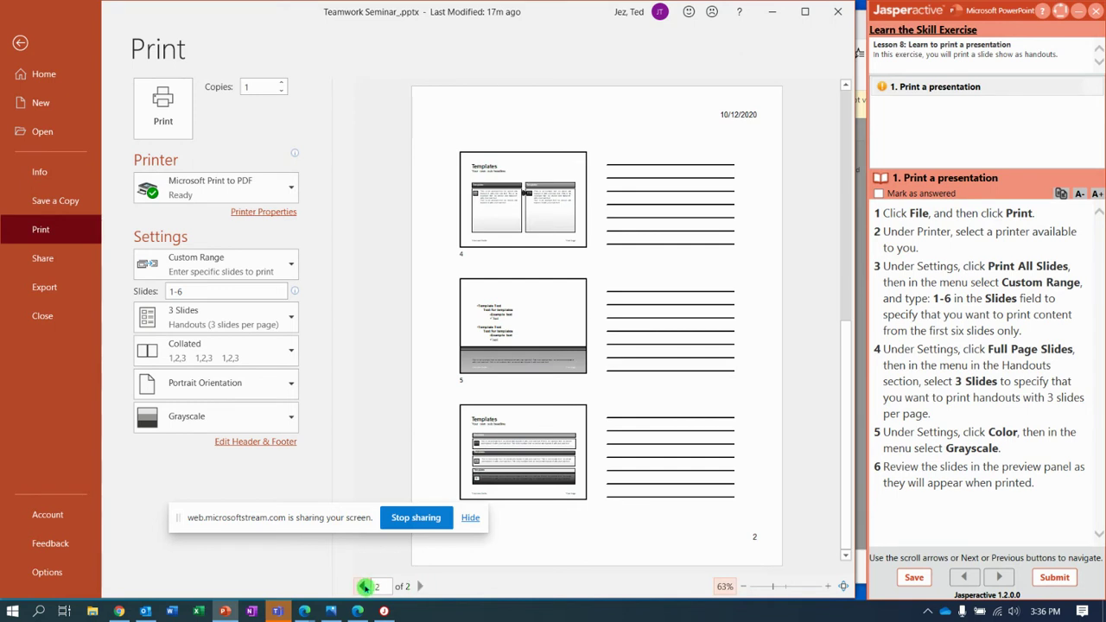
click(362, 585)
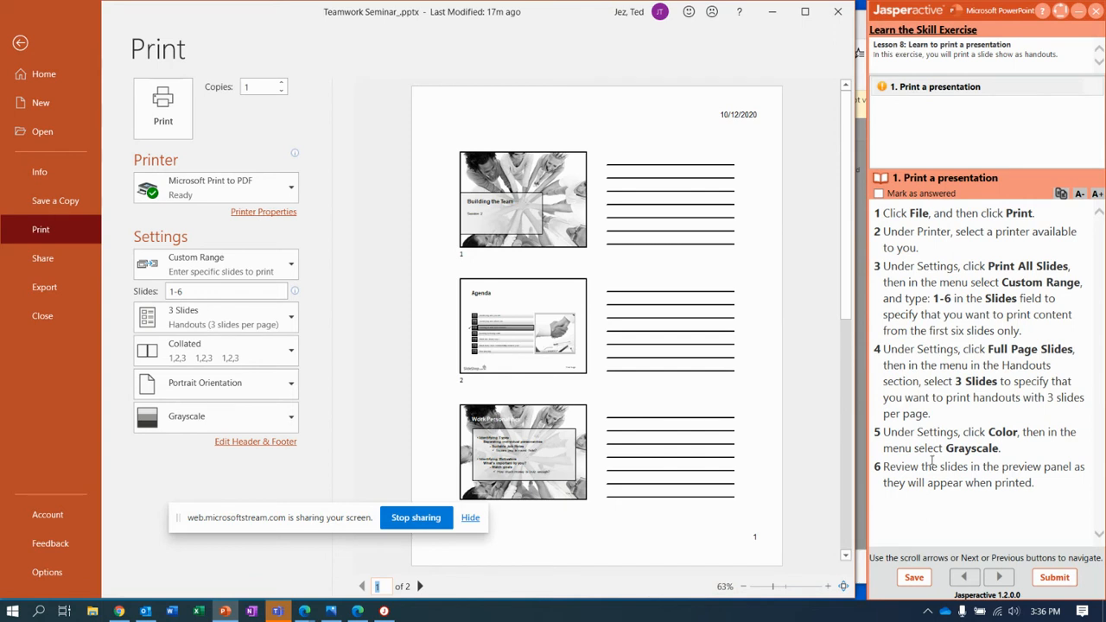
mouse_move(1019, 515)
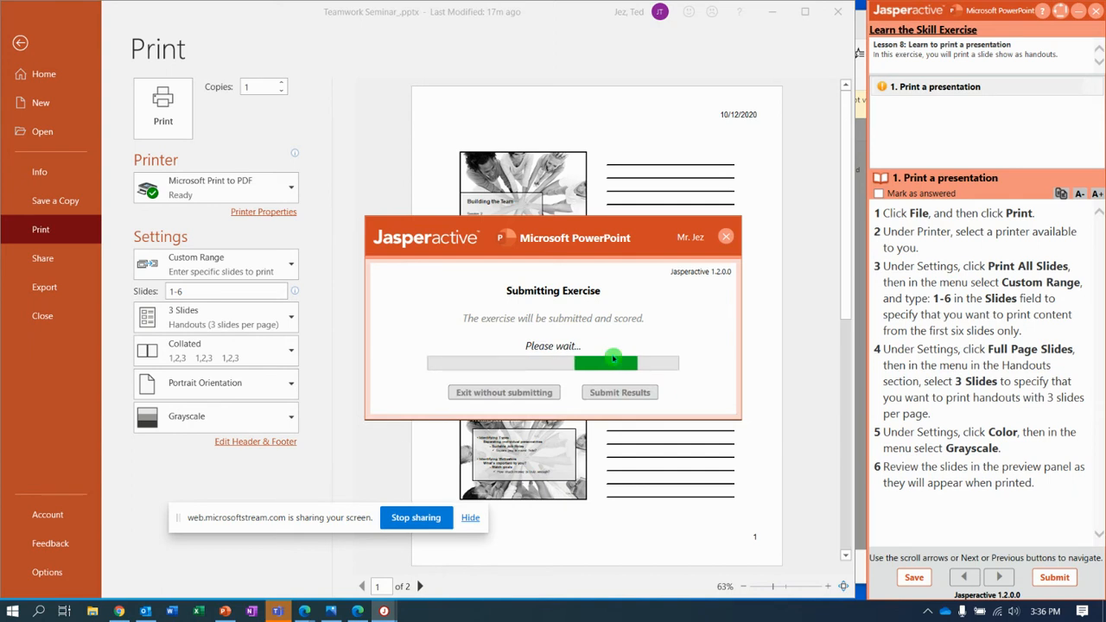
Submit the exercise results (100% correct) and return to Jasperactive
click(619, 392)
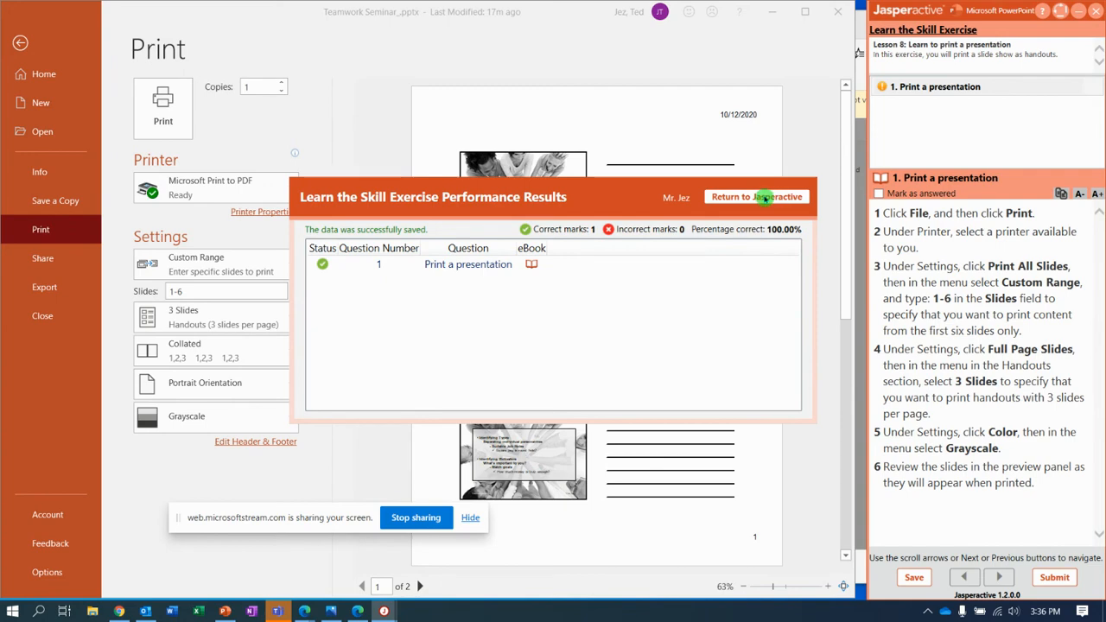
click(755, 196)
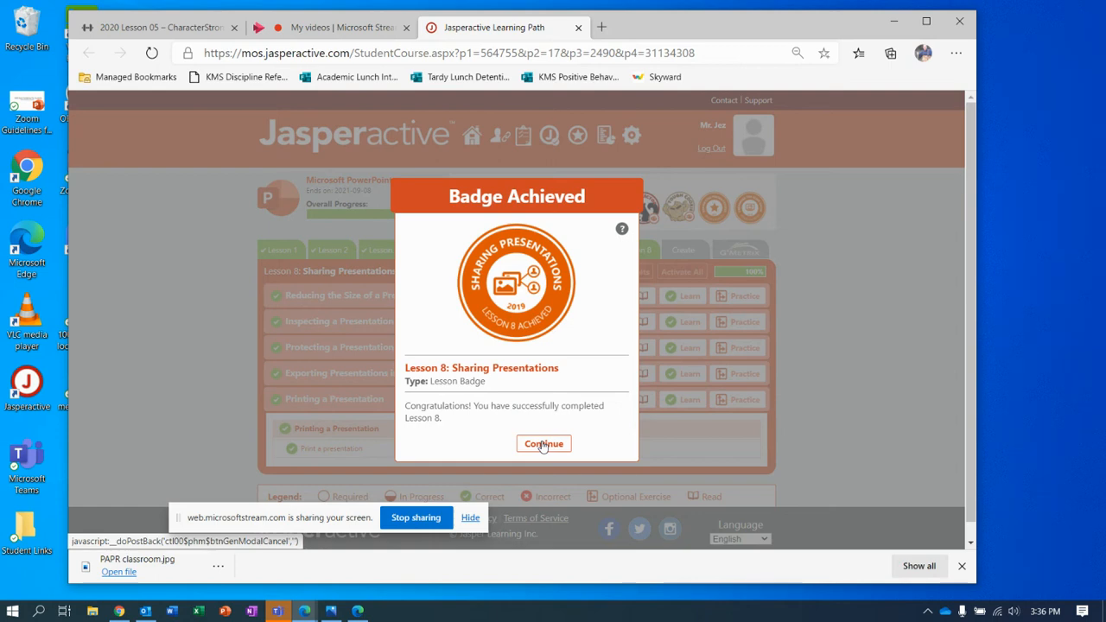
Dismiss the Lesson 8 Sharing Presentations badge popup
click(543, 443)
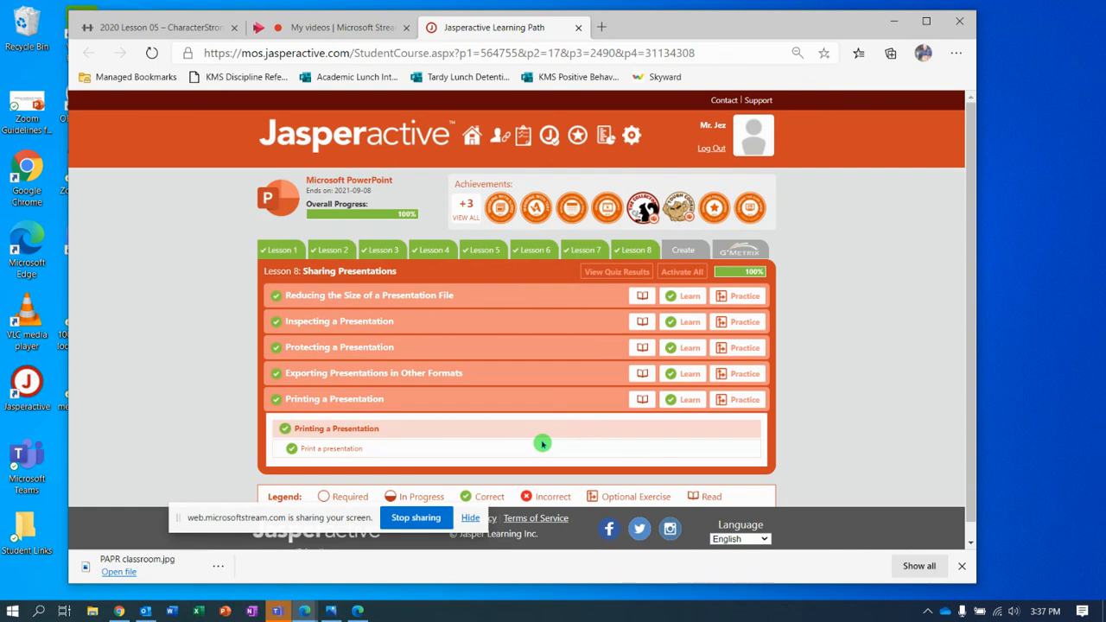
mouse_move(424, 482)
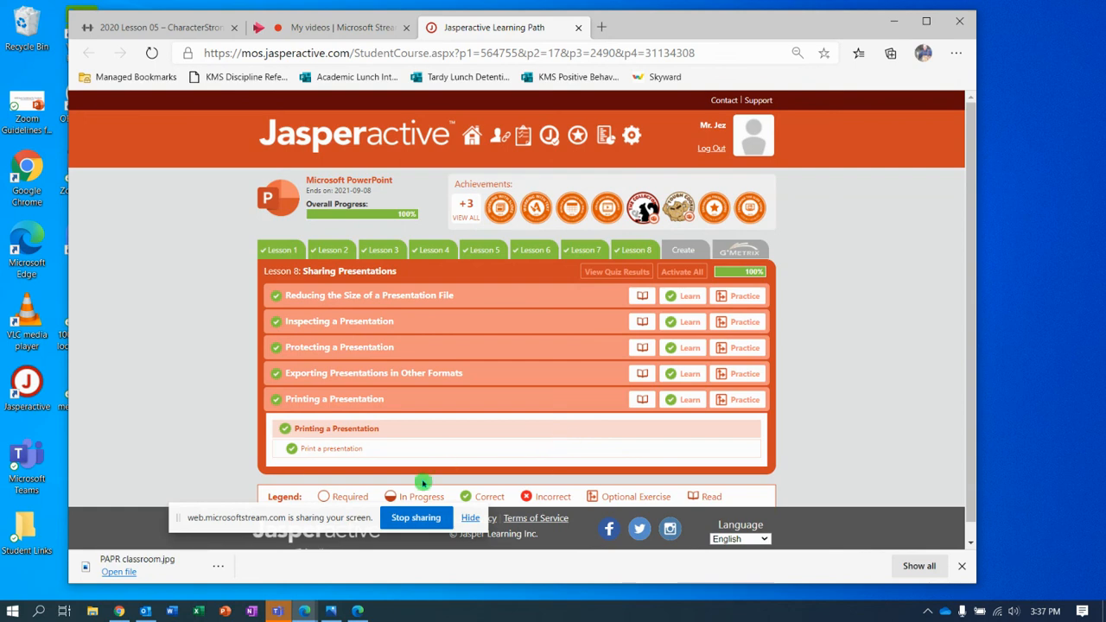